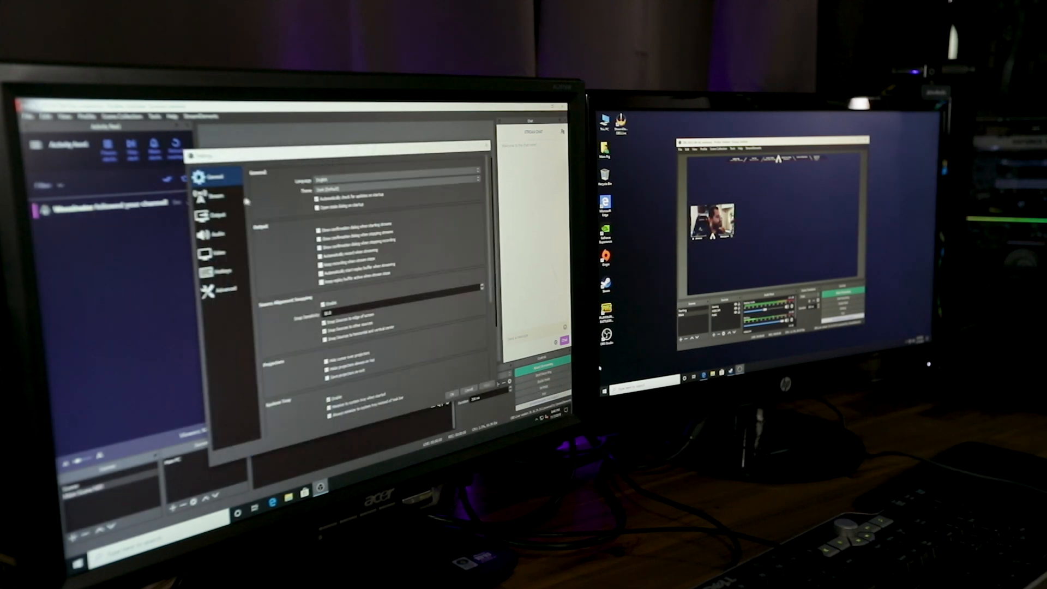
Step: Switch Output Mode to Advanced and keep x264 with the faster CPU usage preset
click(213, 199)
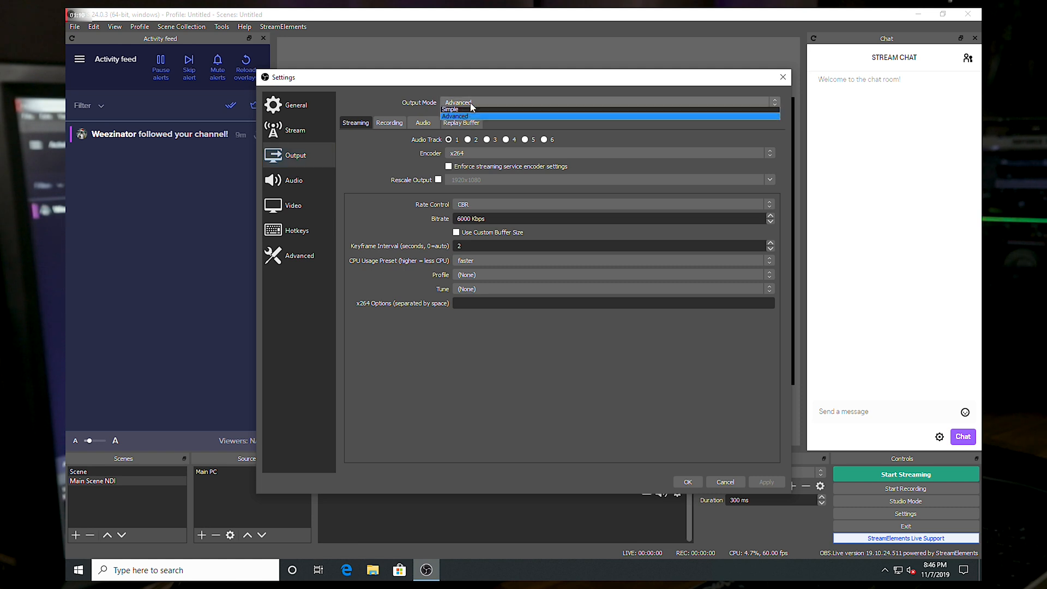
click(454, 117)
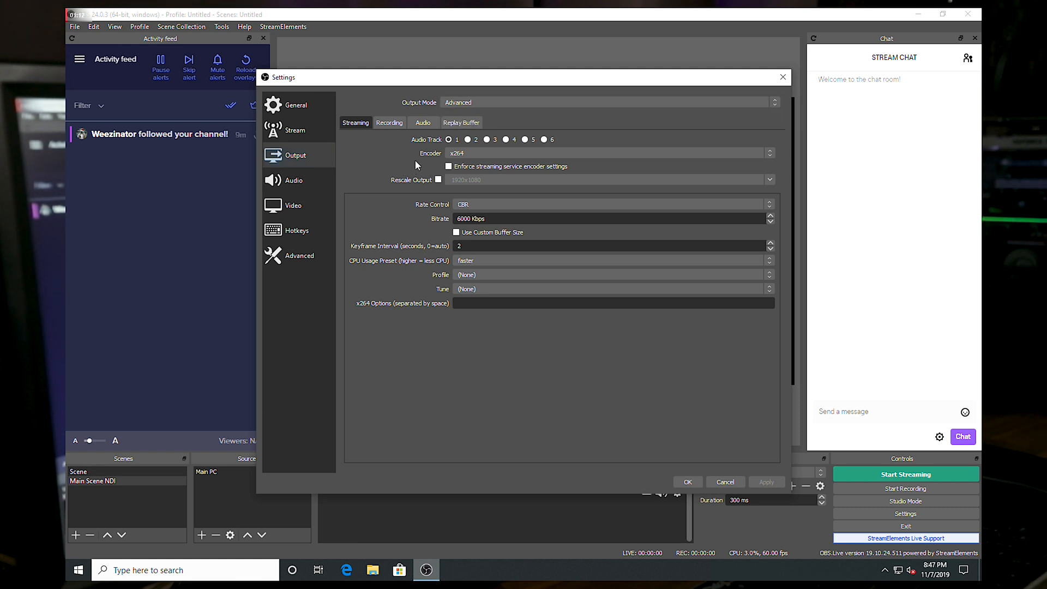
mouse_move(427, 199)
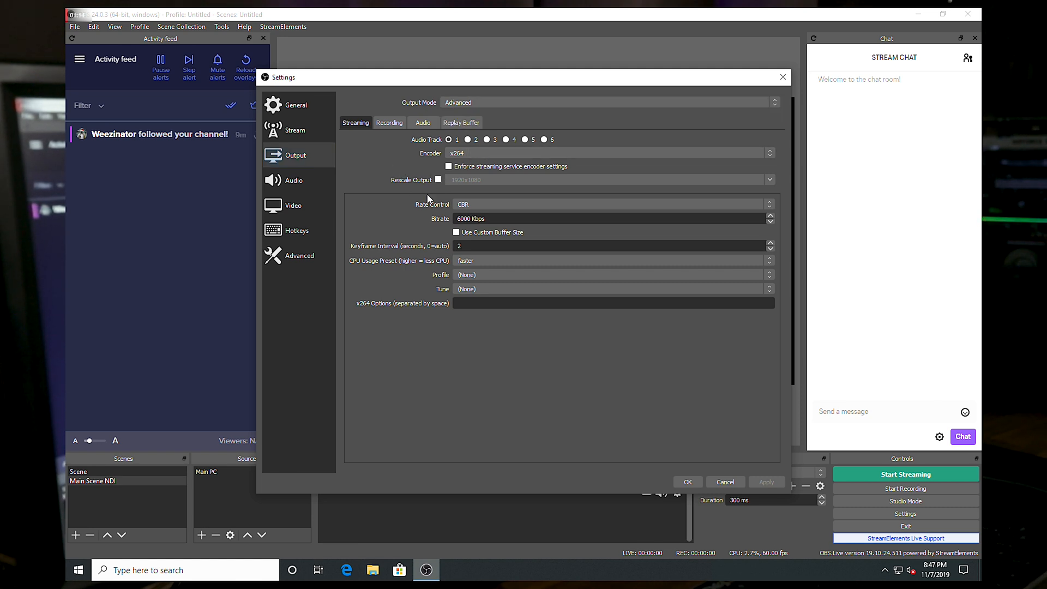
mouse_move(413, 225)
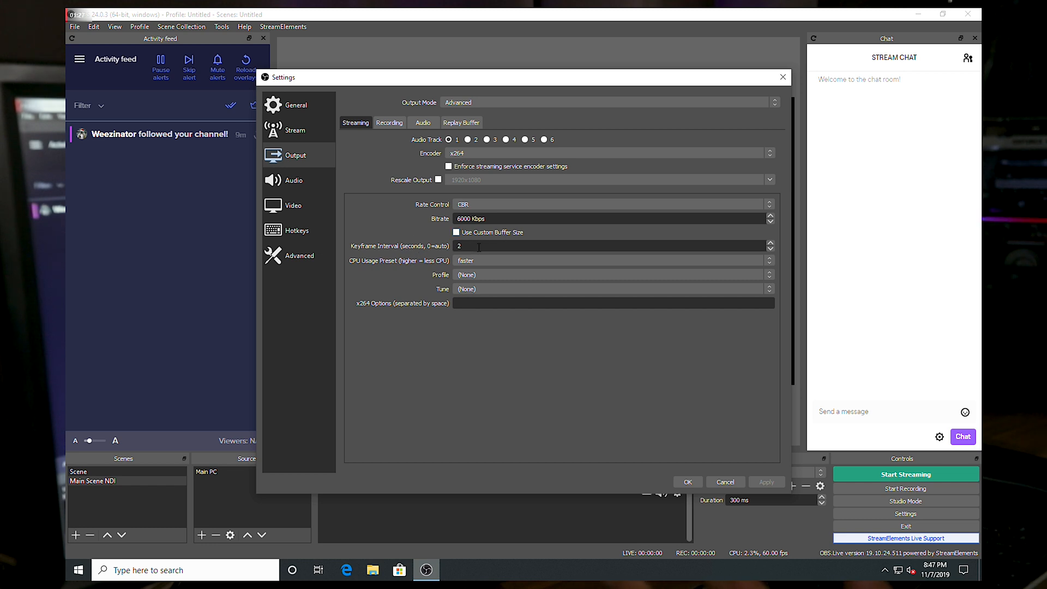
click(611, 260)
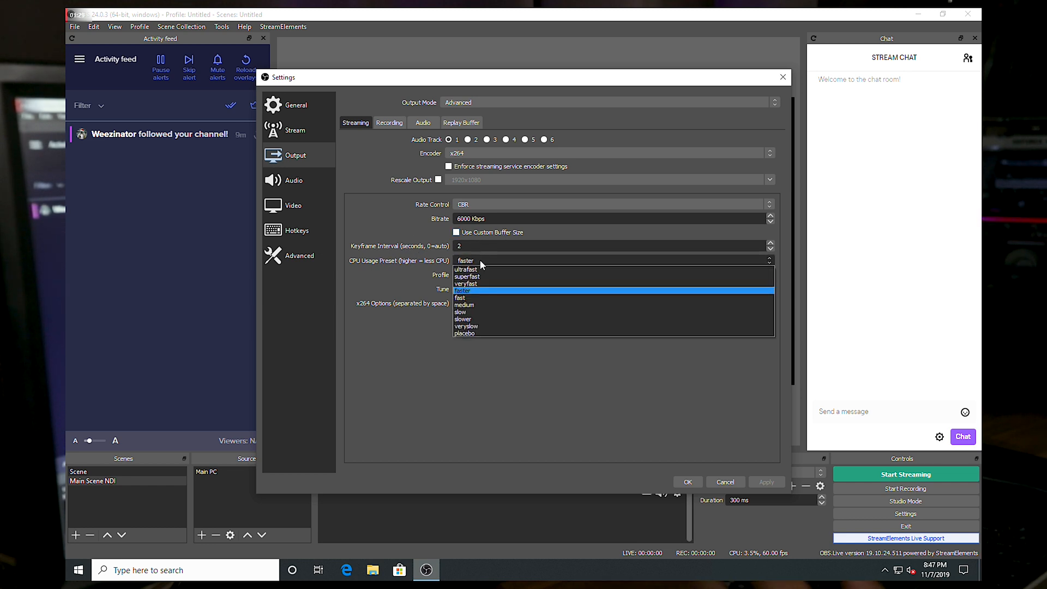
click(465, 290)
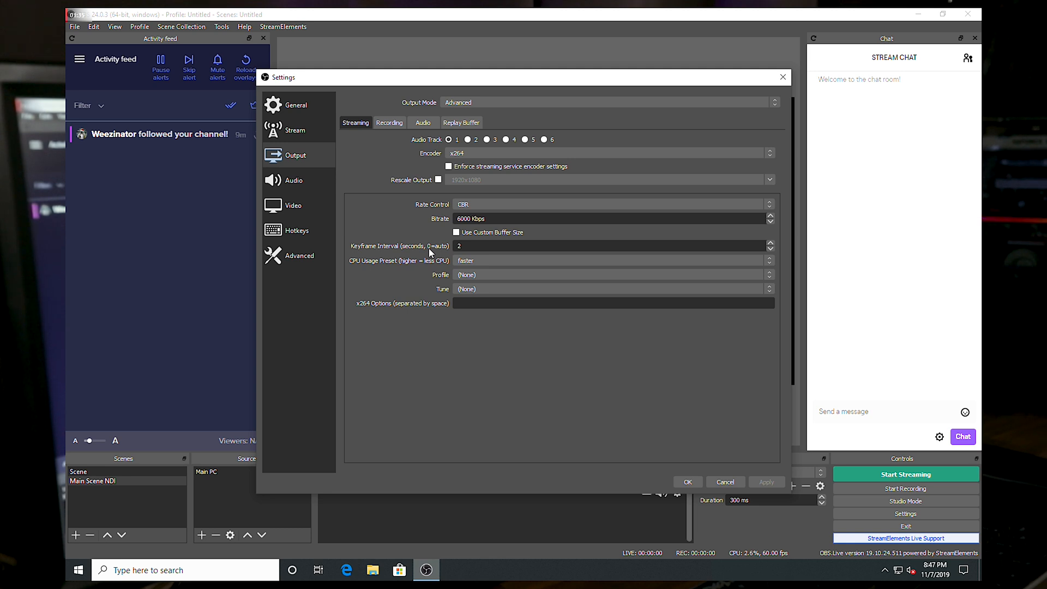
click(611, 261)
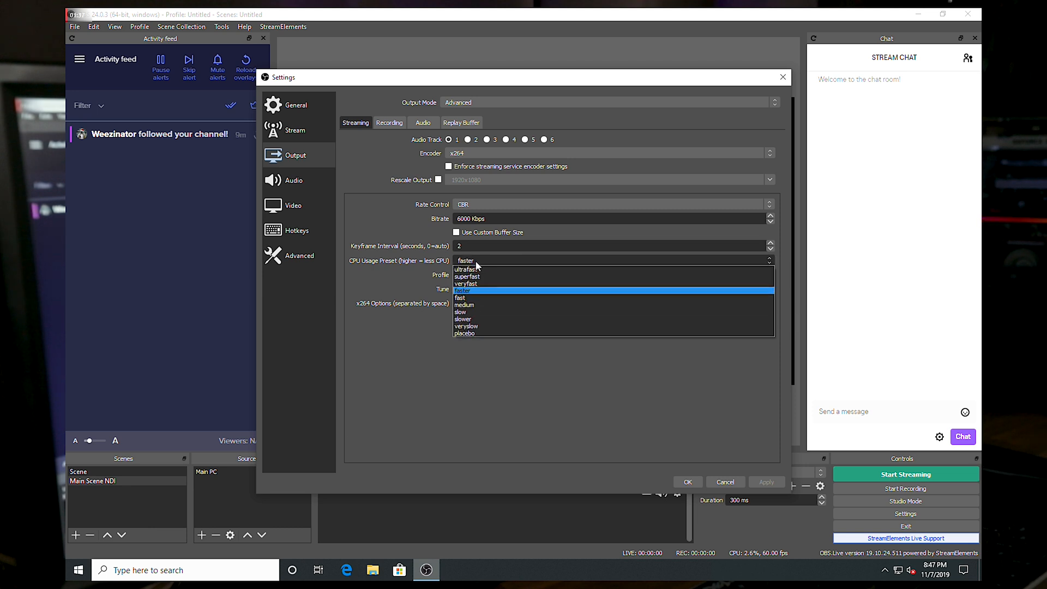
mouse_move(485, 284)
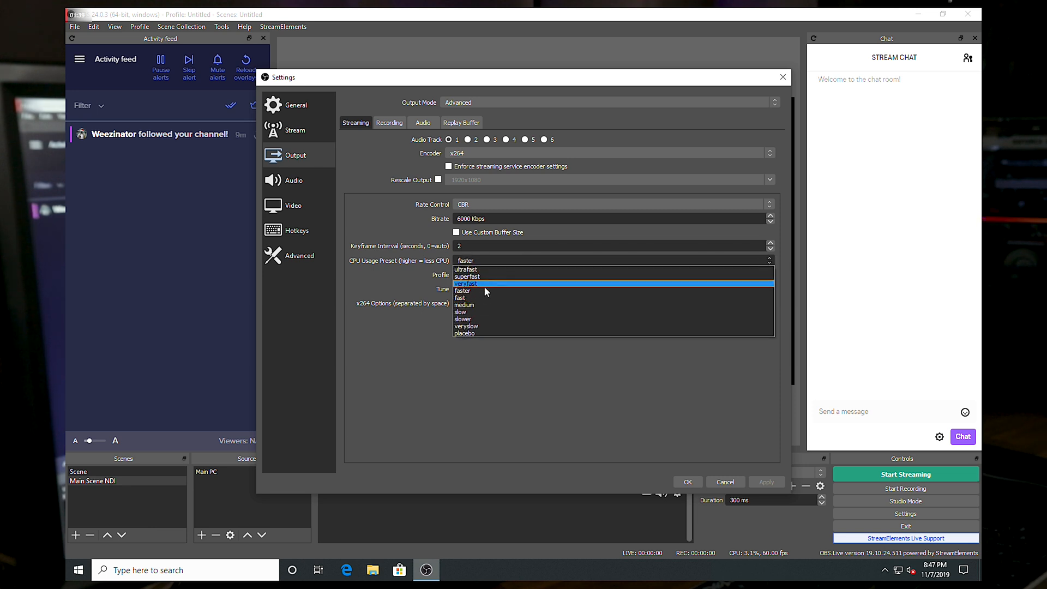
mouse_move(481, 298)
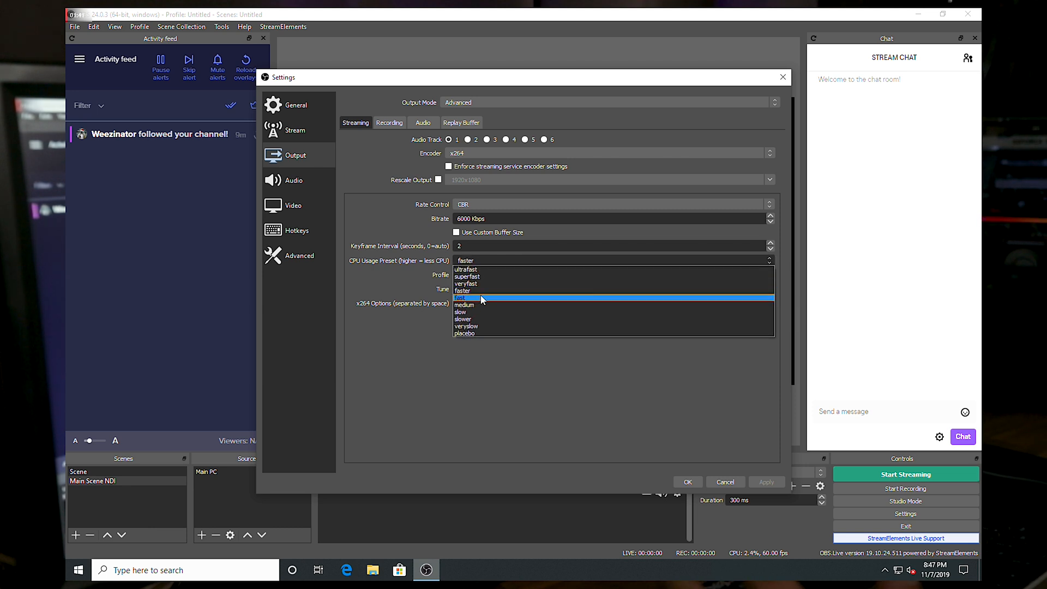
click(464, 291)
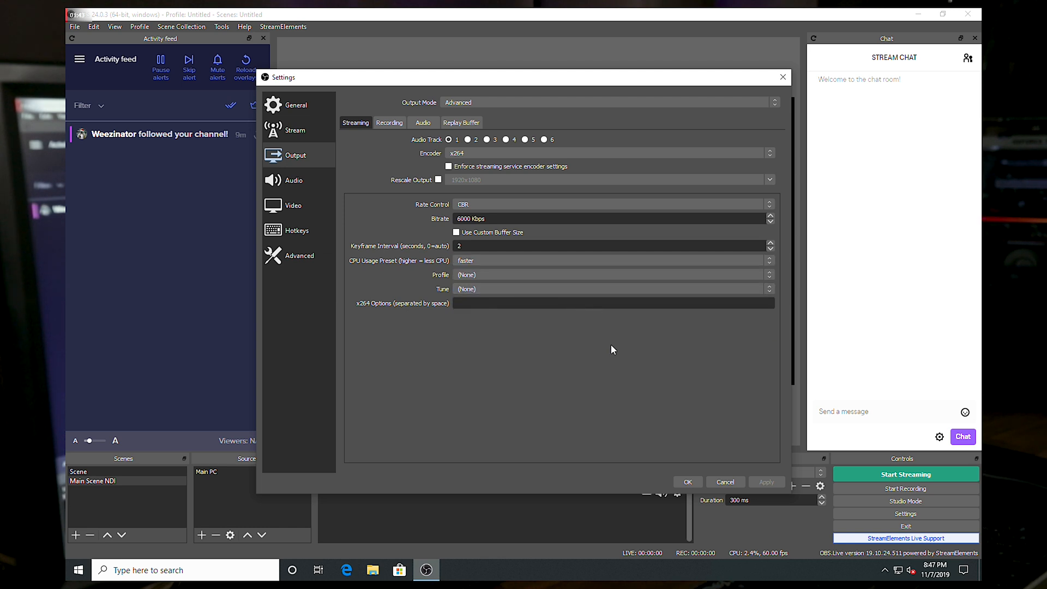
Step: Choose Lanczos as the 1280x720 downscale filter, then review the Twitch stream service
click(293, 206)
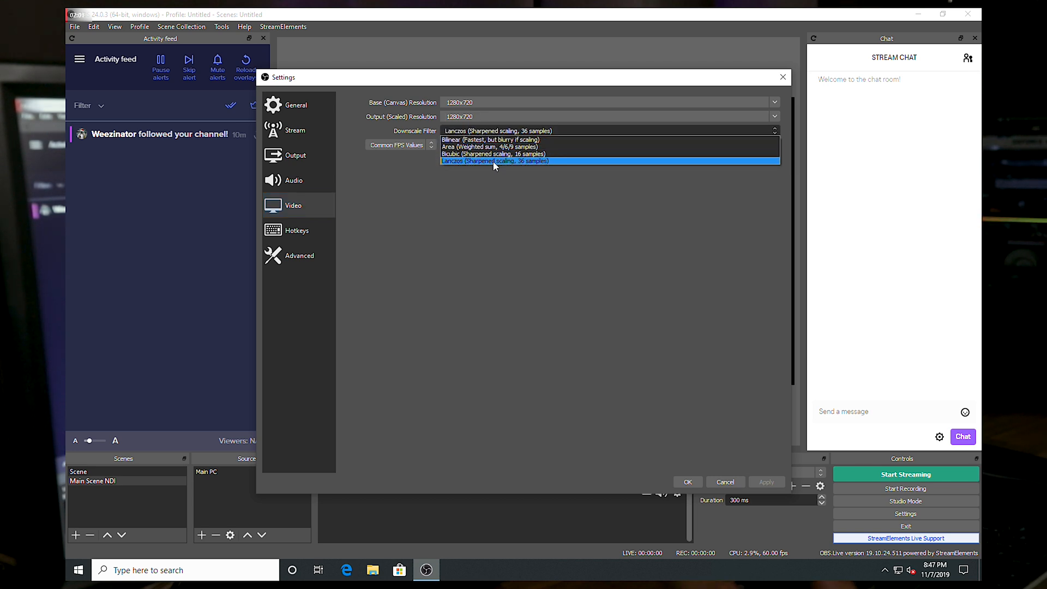
click(494, 161)
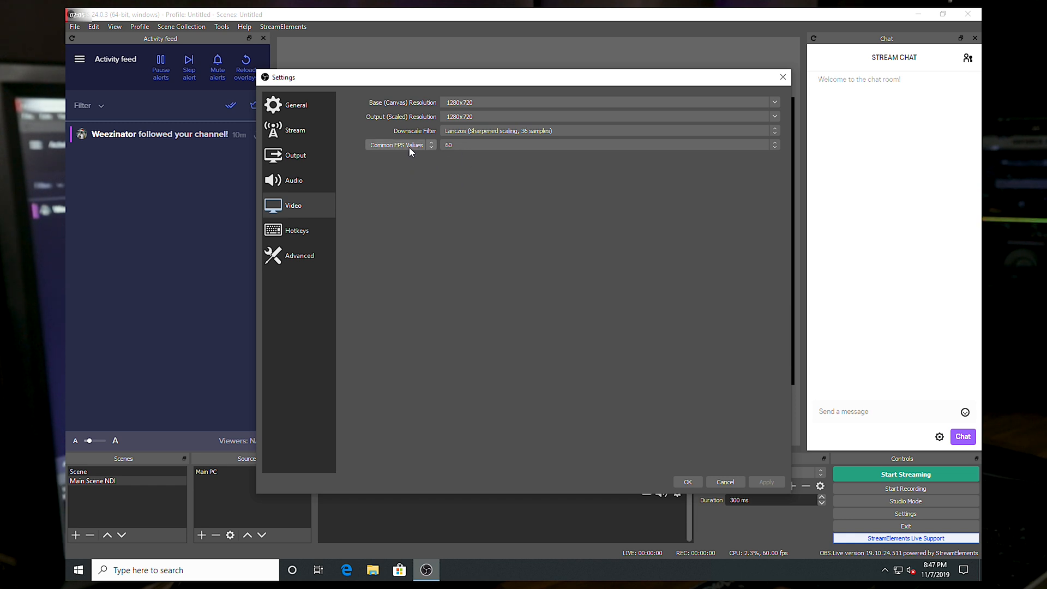
mouse_move(483, 162)
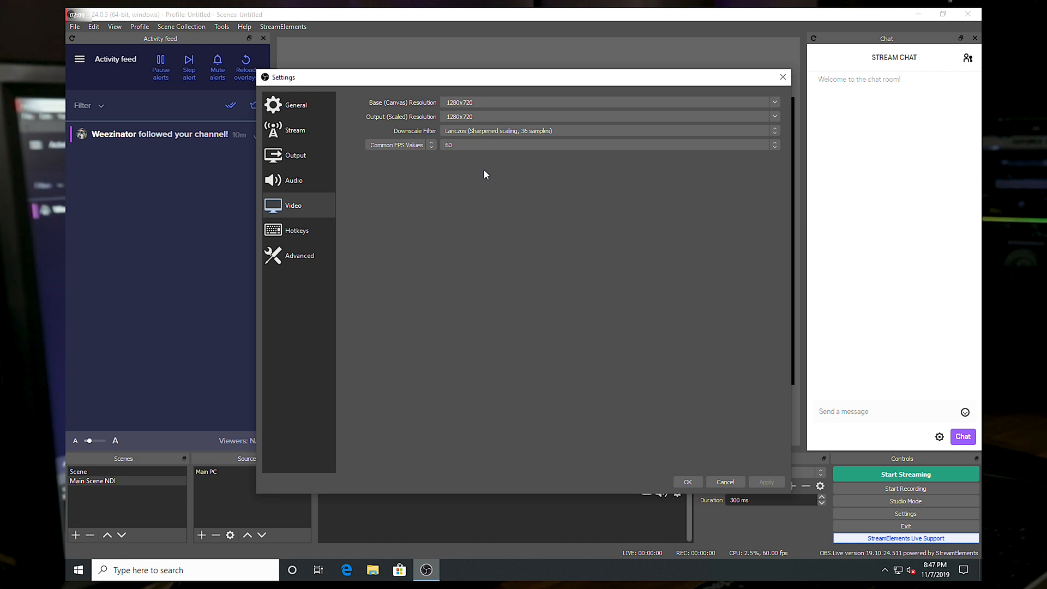
mouse_move(469, 245)
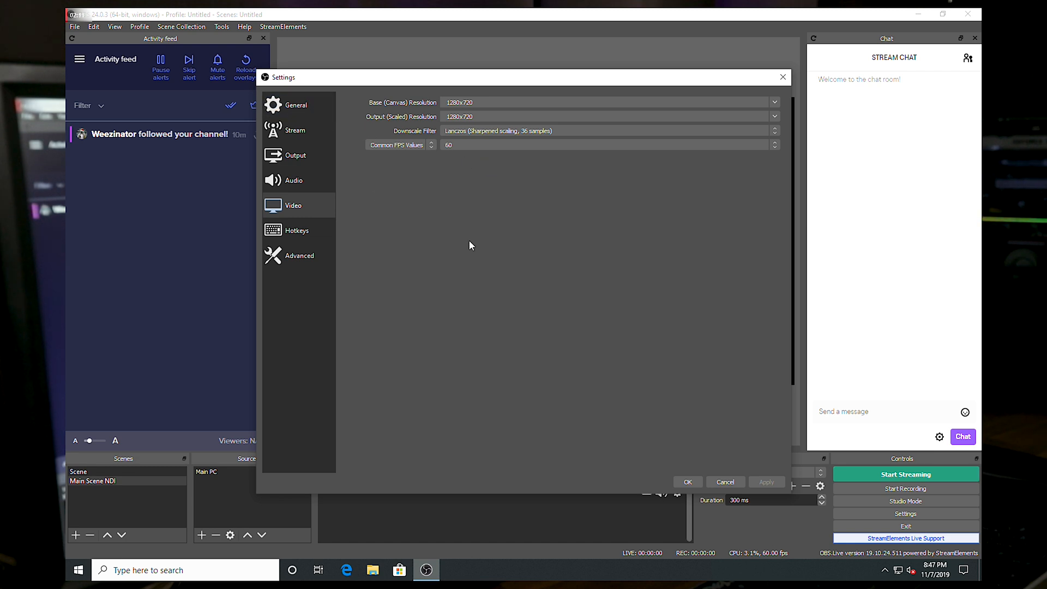
mouse_move(407, 194)
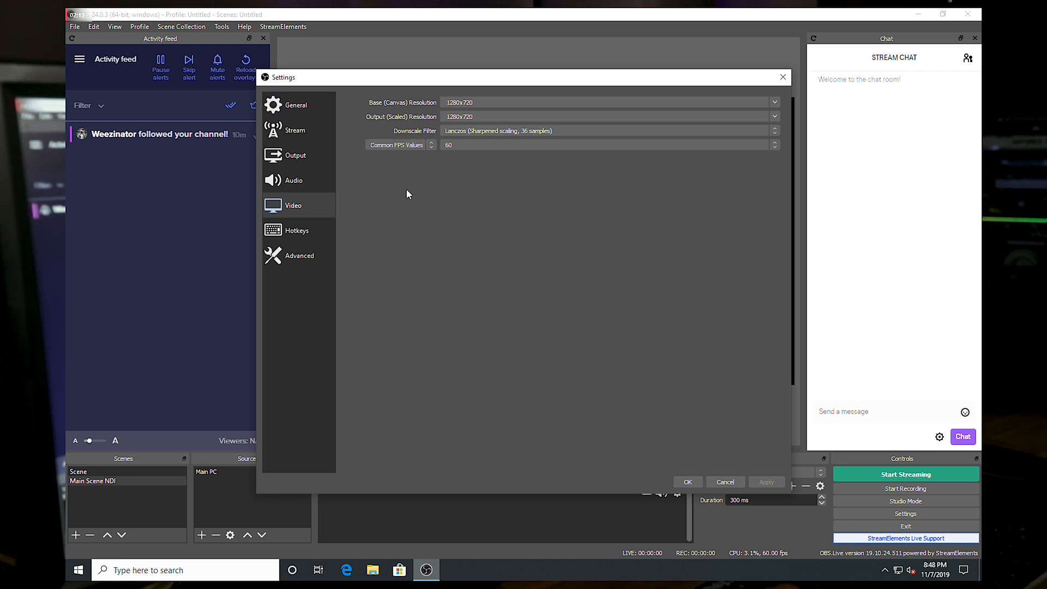
click(295, 130)
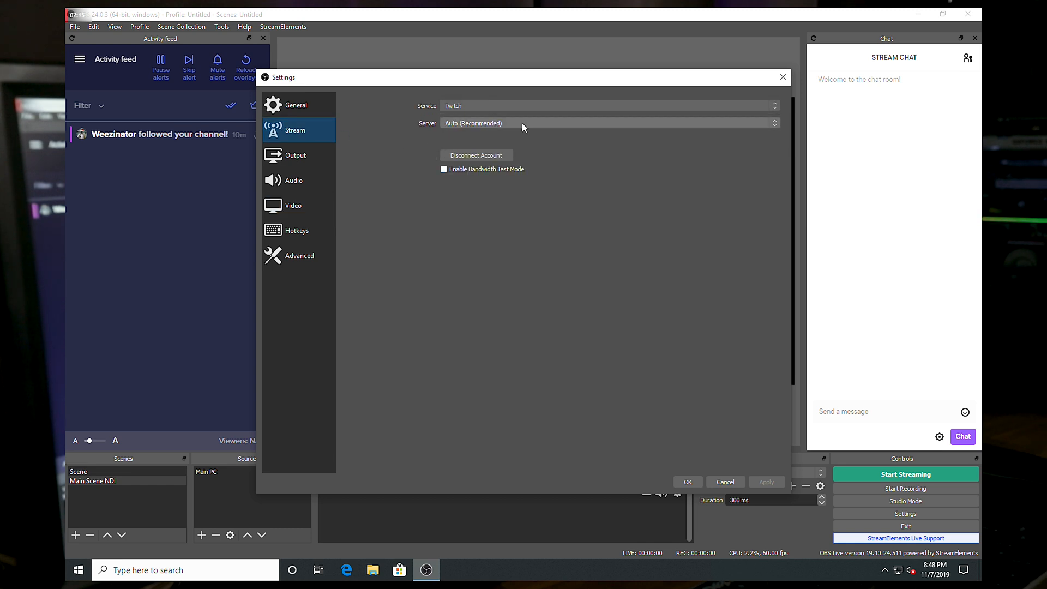
mouse_move(488, 228)
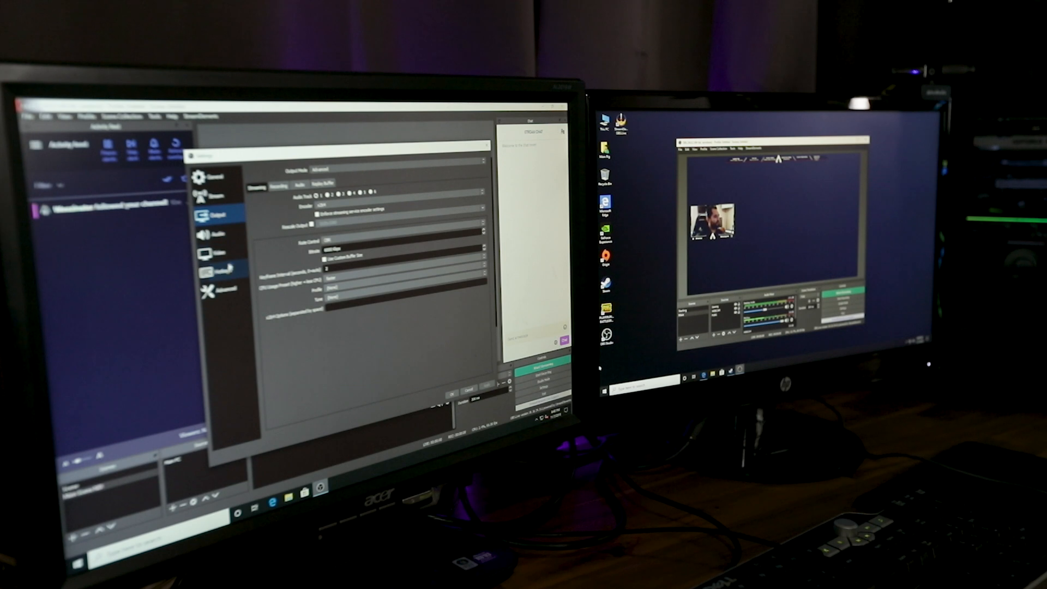
Step: Go live and play PUBG at Camp Alpha, firing at a target through the window
click(214, 196)
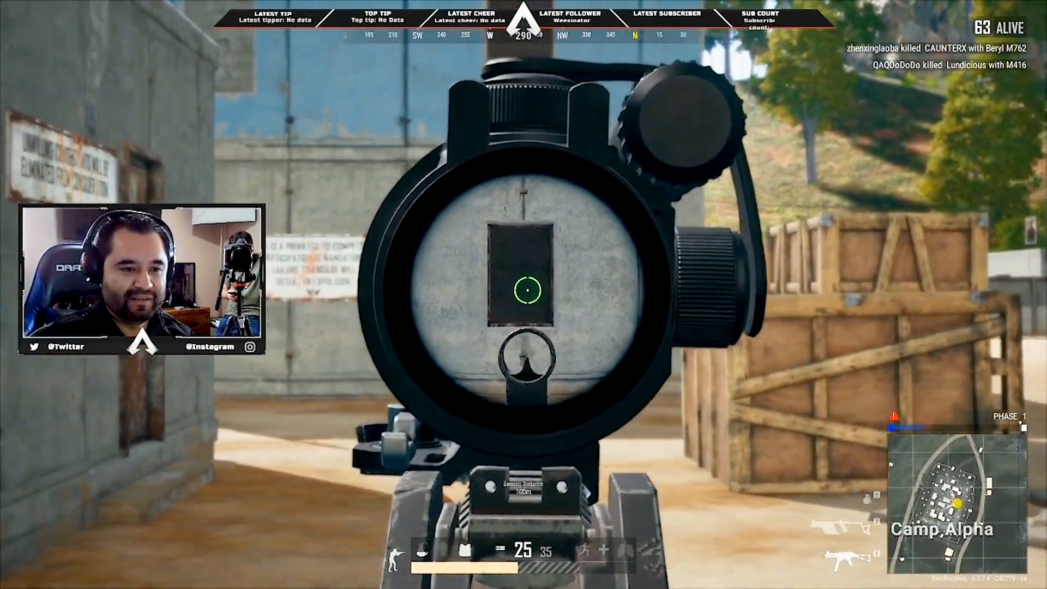
click(522, 294)
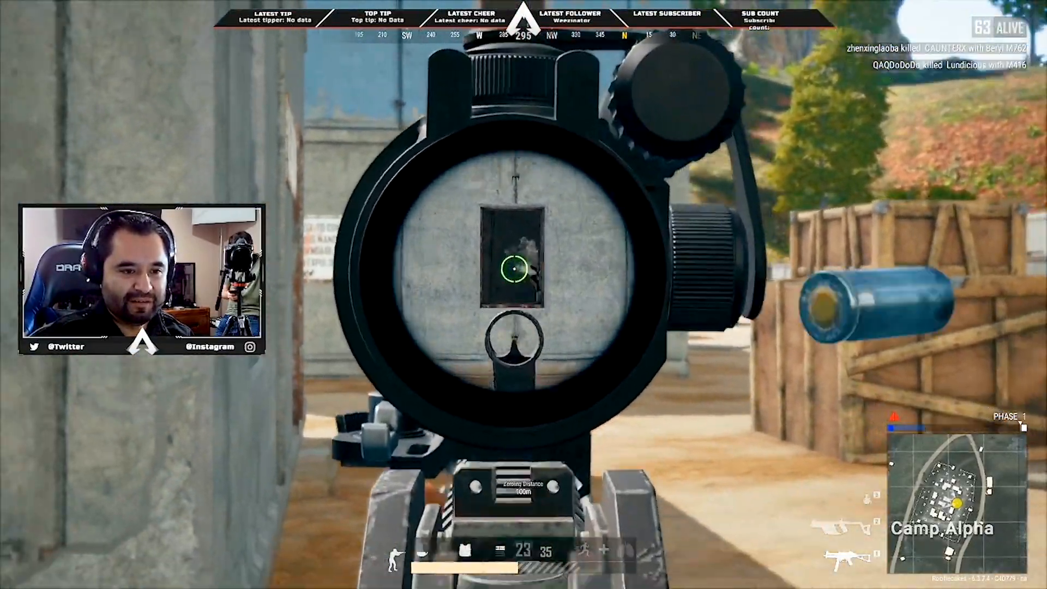